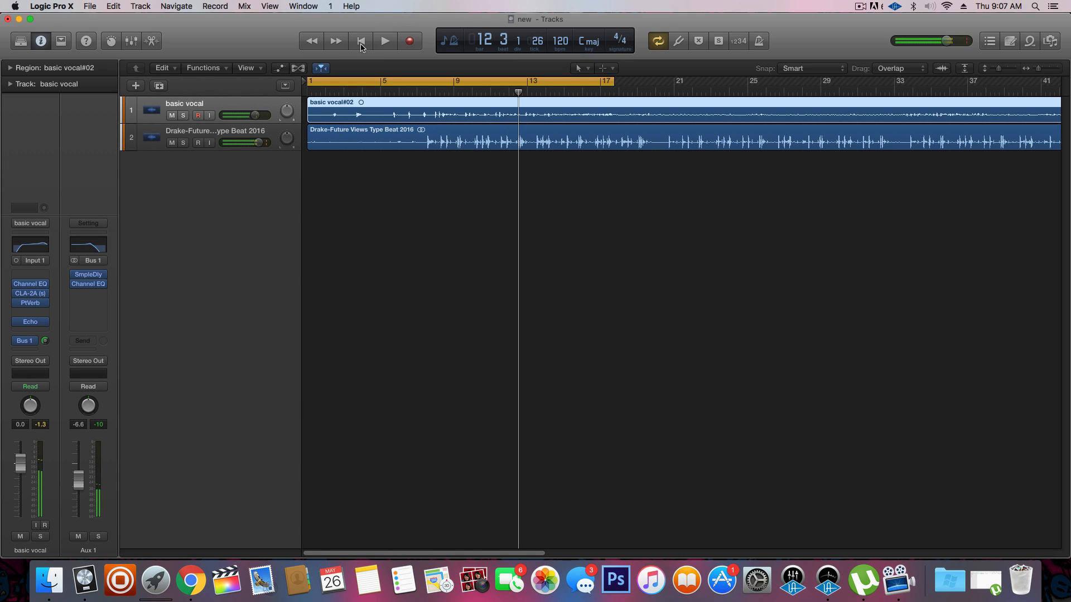
pyautogui.moveTo(361, 41)
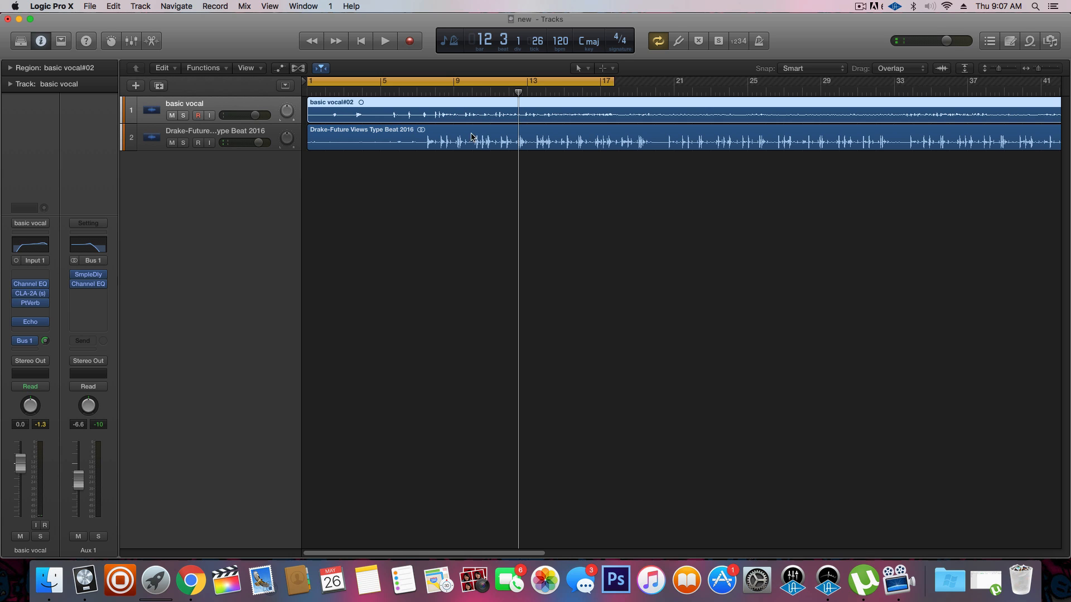
pyautogui.moveTo(659, 110)
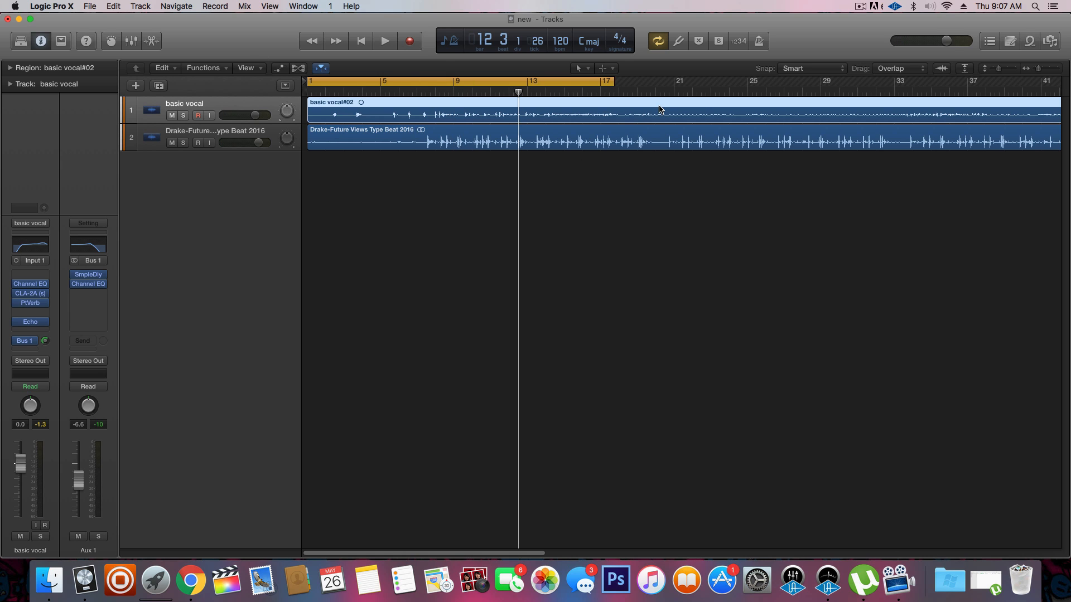
pyautogui.moveTo(582, 125)
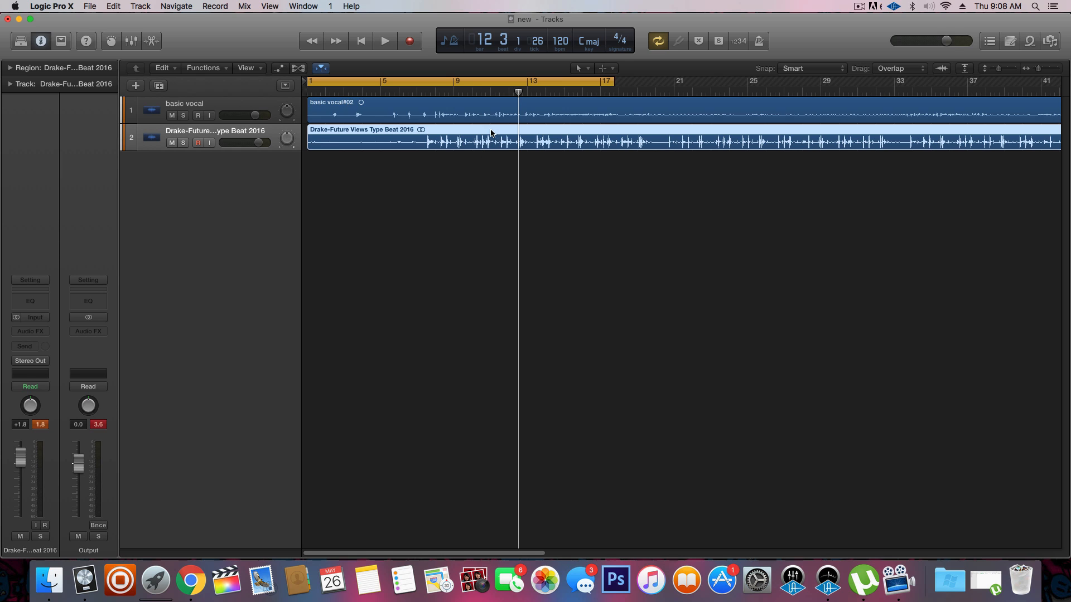
pyautogui.moveTo(234, 138)
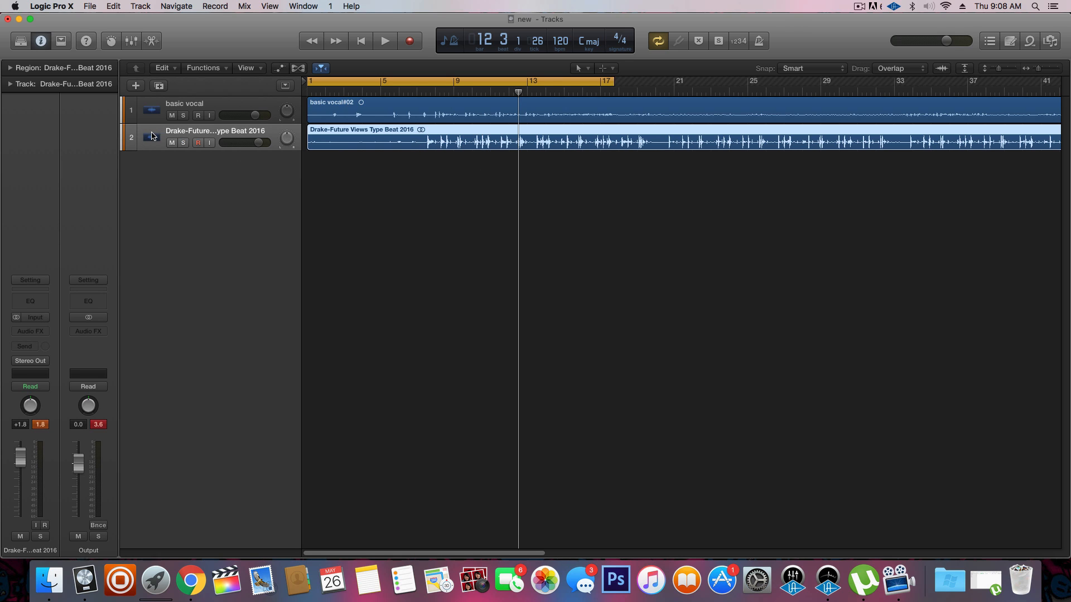
pyautogui.moveTo(30, 332)
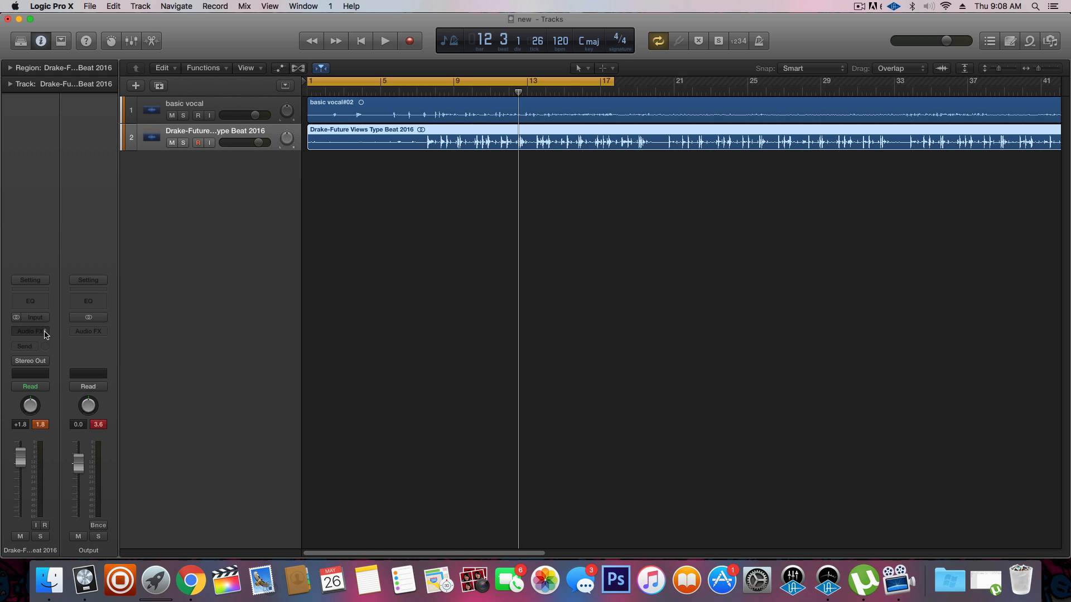
# - Insert a BPM Counter (Metering) plug-in on the beat track's Audio FX slot
pyautogui.click(31, 332)
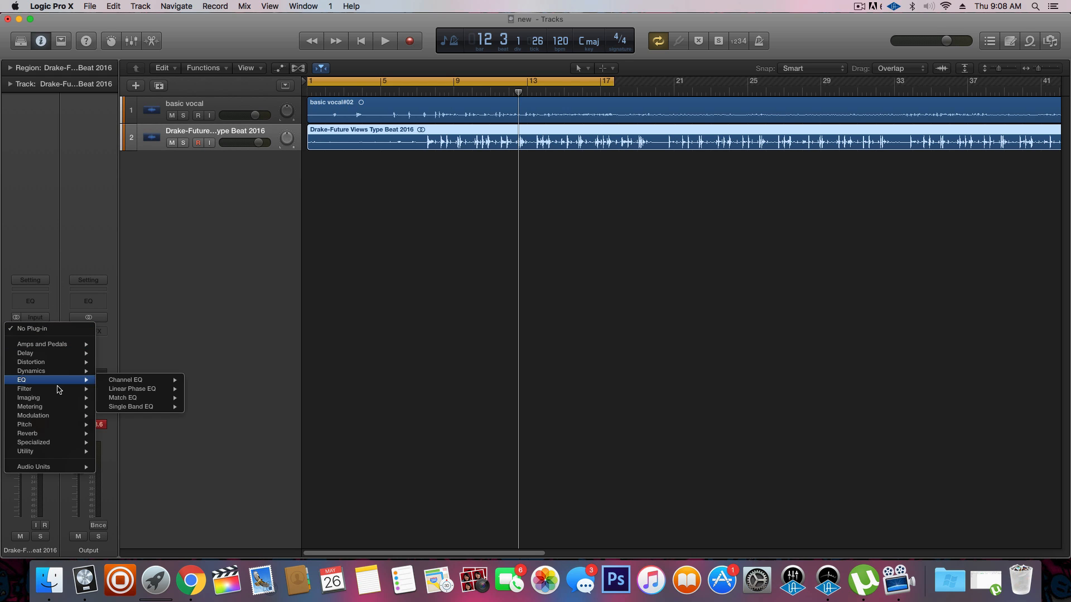
pyautogui.moveTo(29, 406)
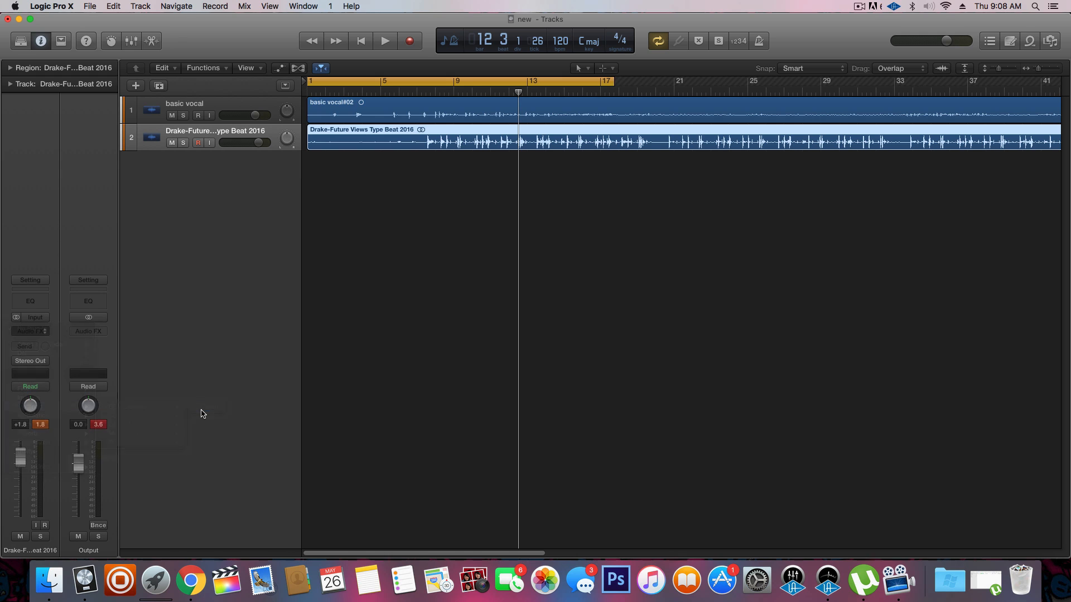
pyautogui.click(30, 327)
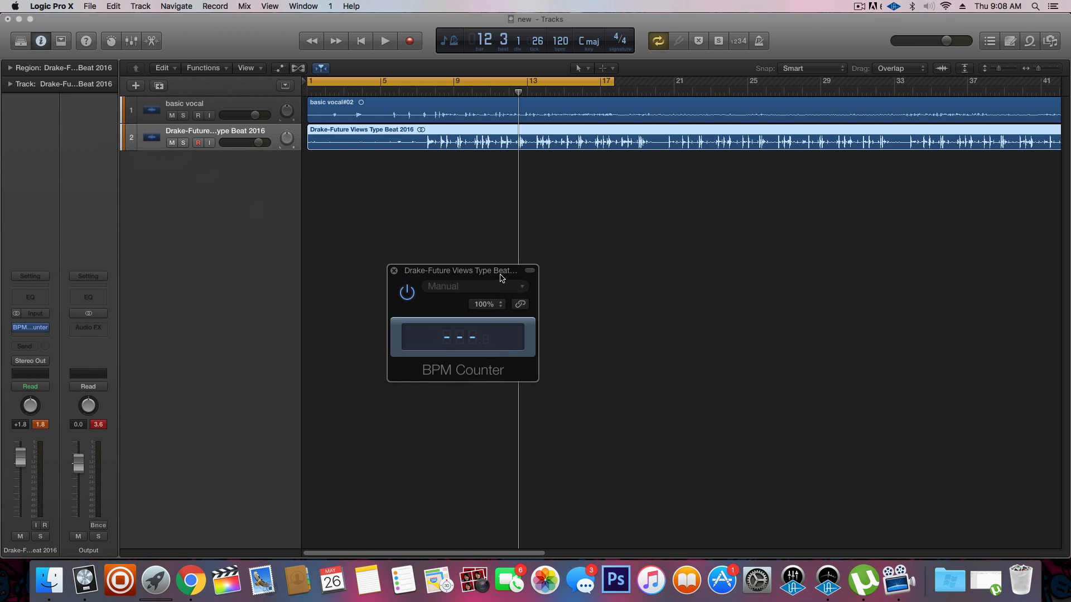
# - Play the beat with Cycle off until the counter reads about 73 BPM
pyautogui.click(385, 40)
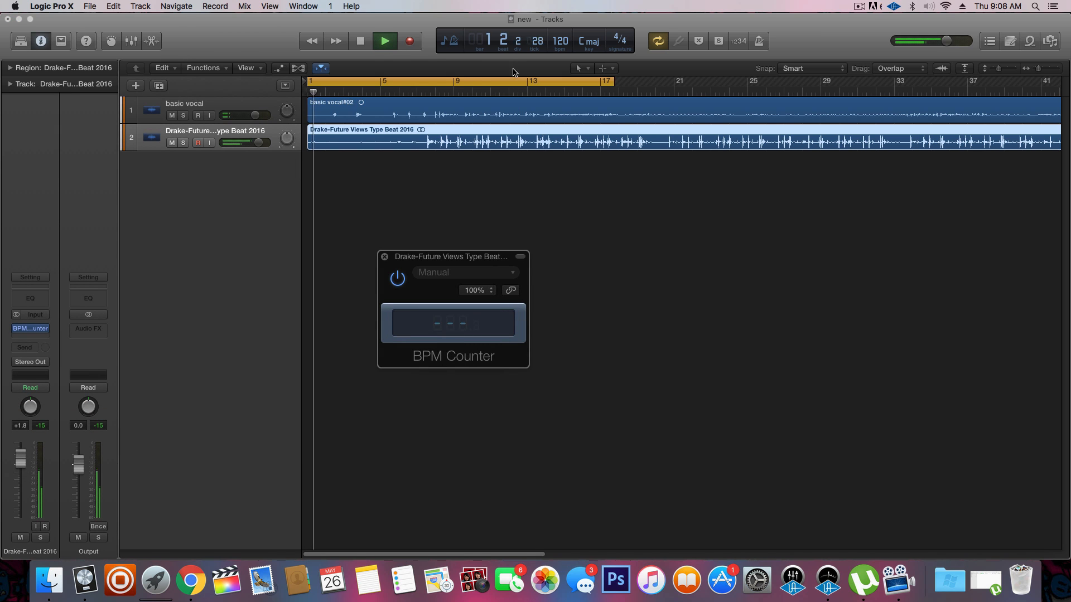
pyautogui.click(385, 40)
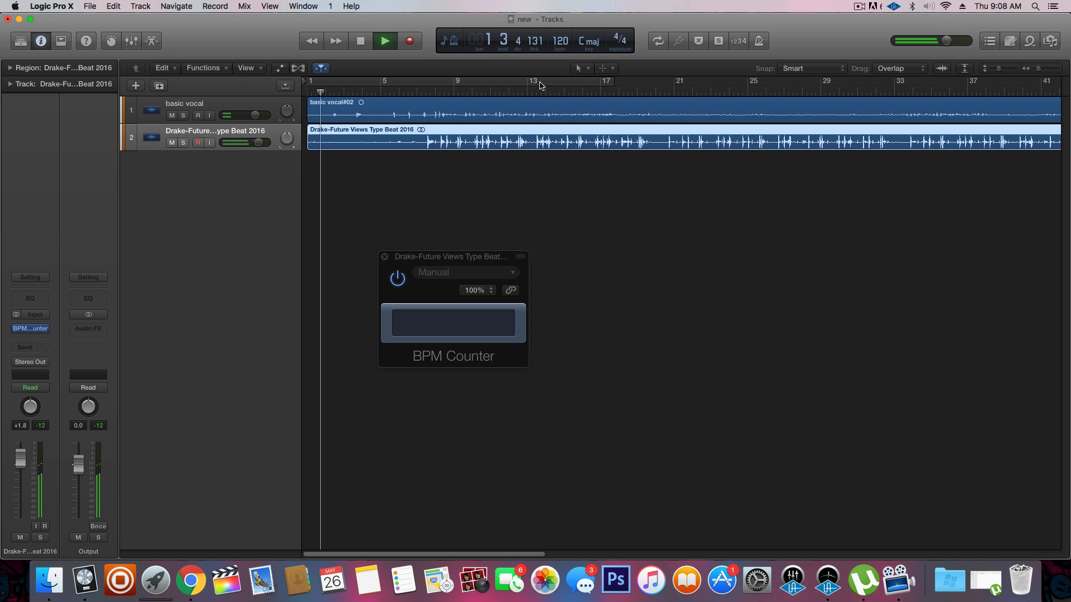
pyautogui.click(385, 40)
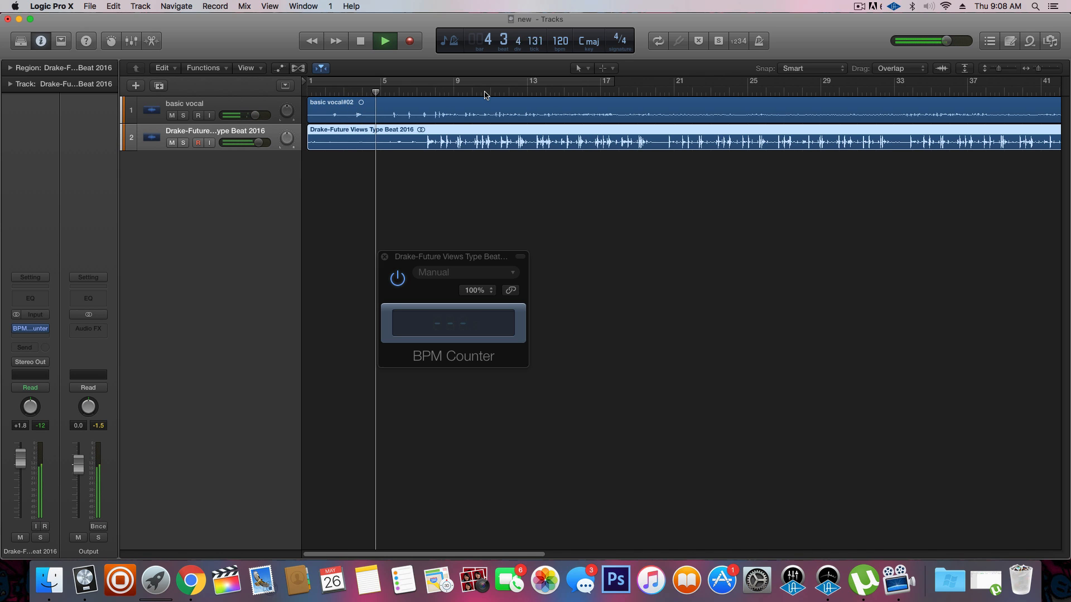
pyautogui.click(385, 40)
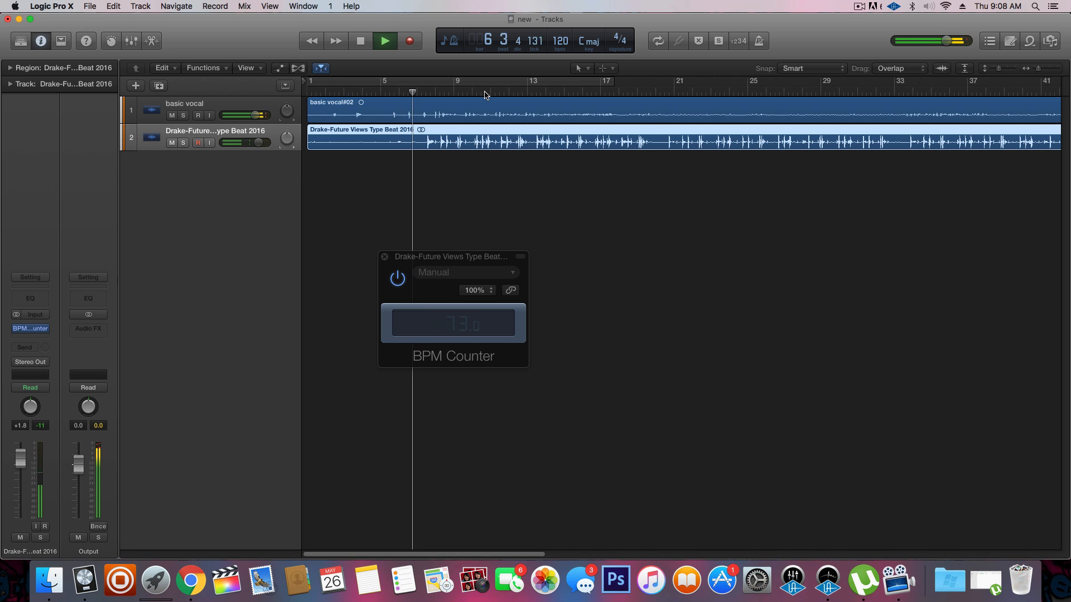
pyautogui.click(385, 40)
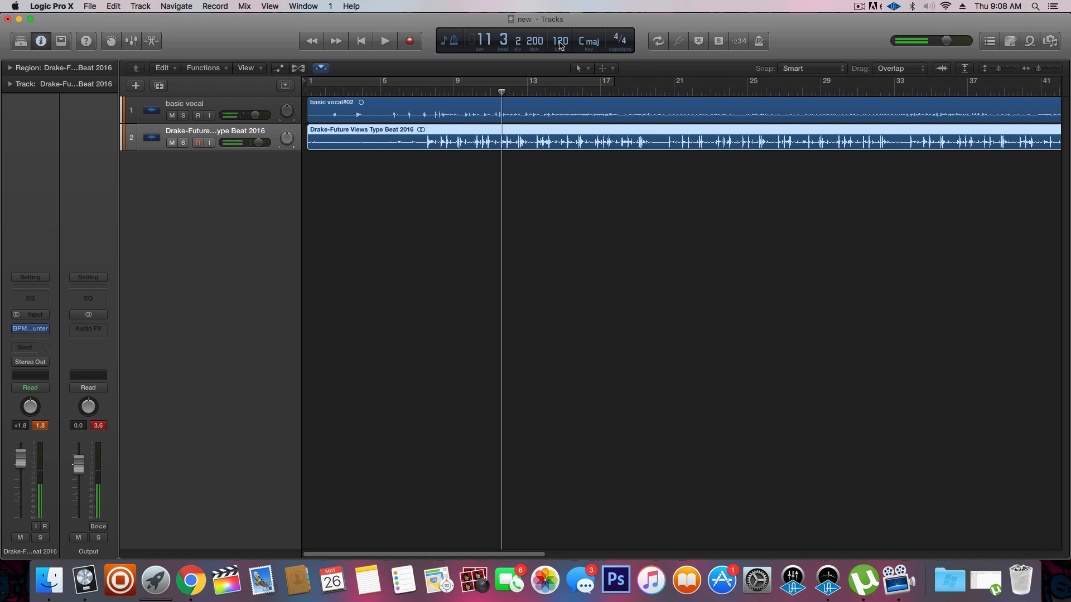
pyautogui.moveTo(560, 41)
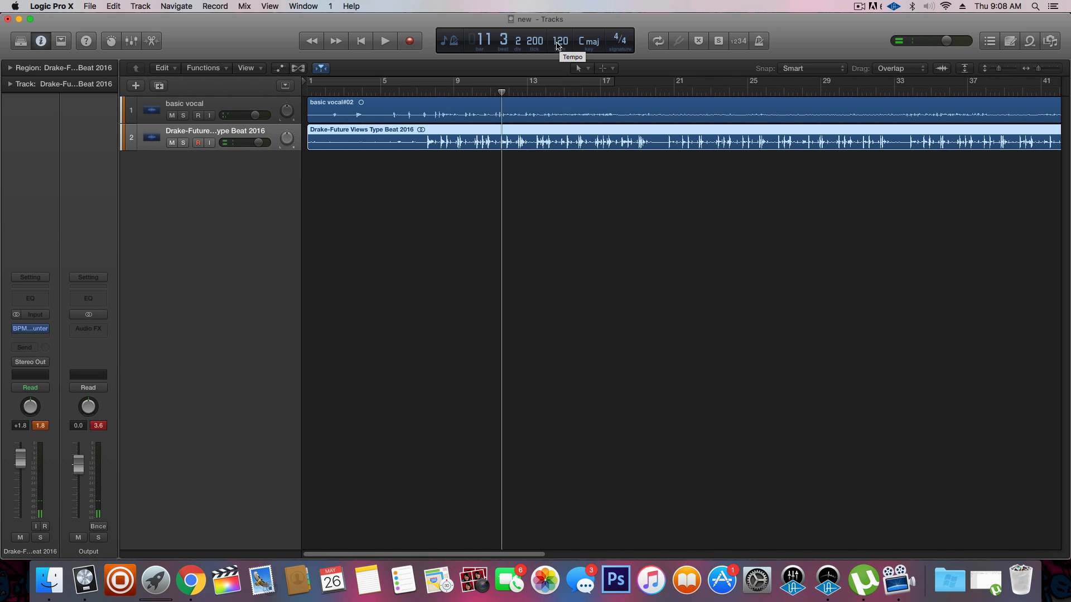
pyautogui.moveTo(498, 133)
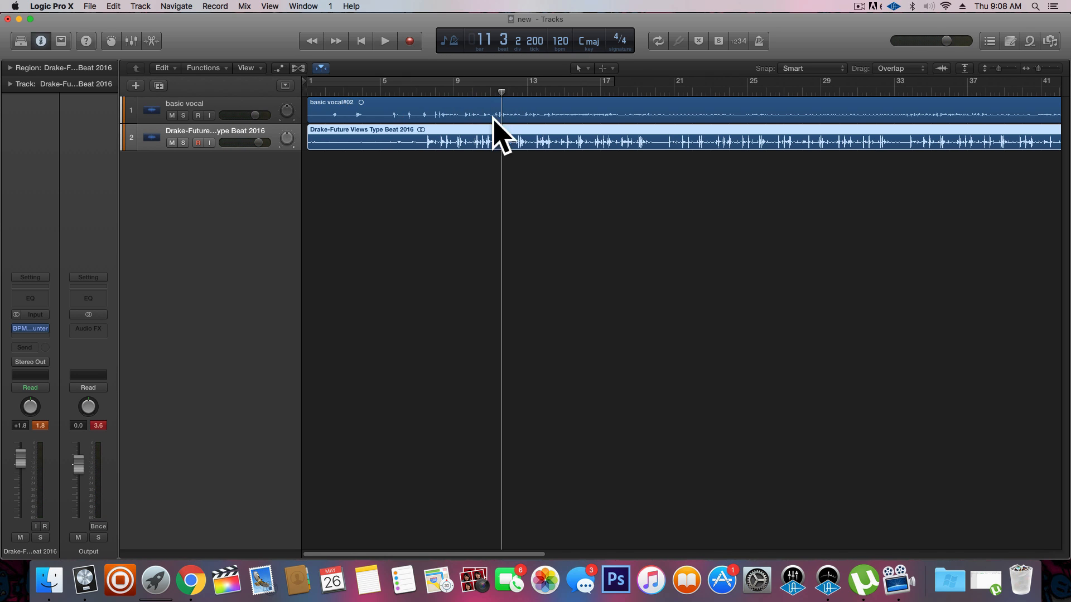
pyautogui.moveTo(390, 161)
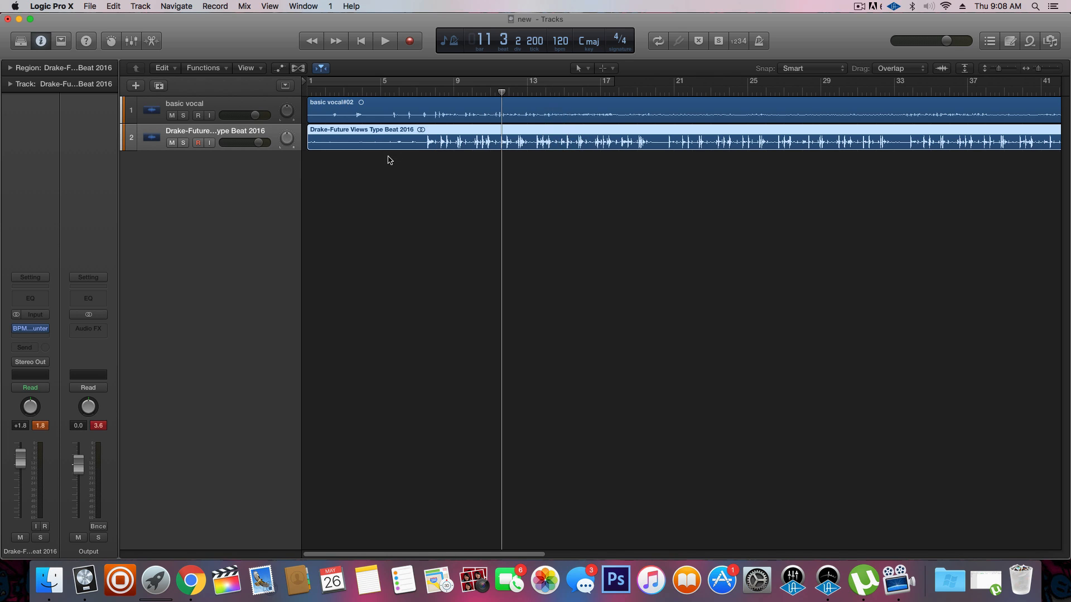
pyautogui.moveTo(479, 174)
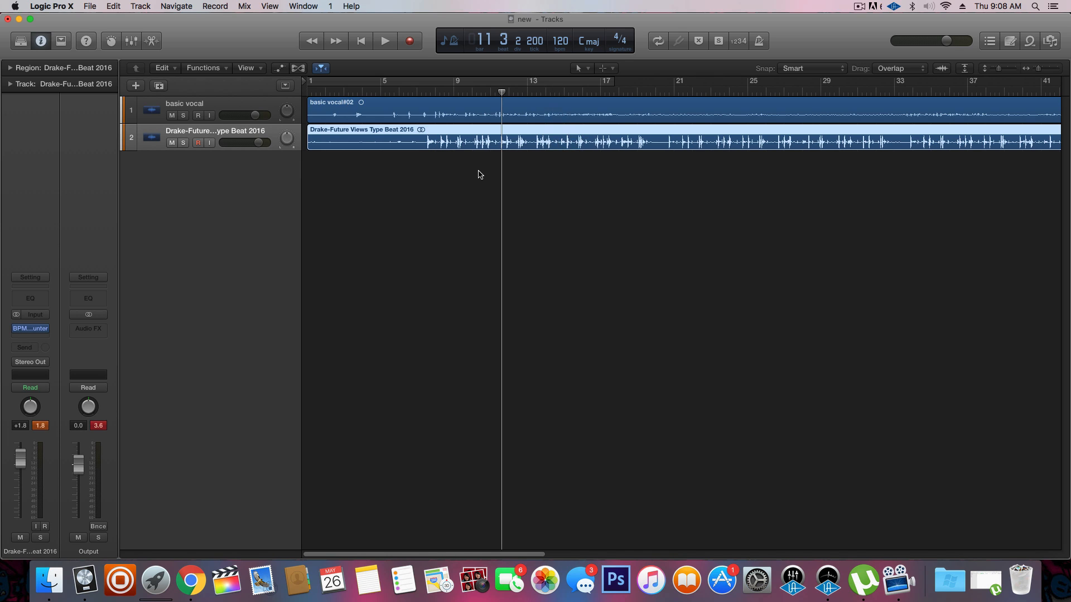
pyautogui.moveTo(235, 178)
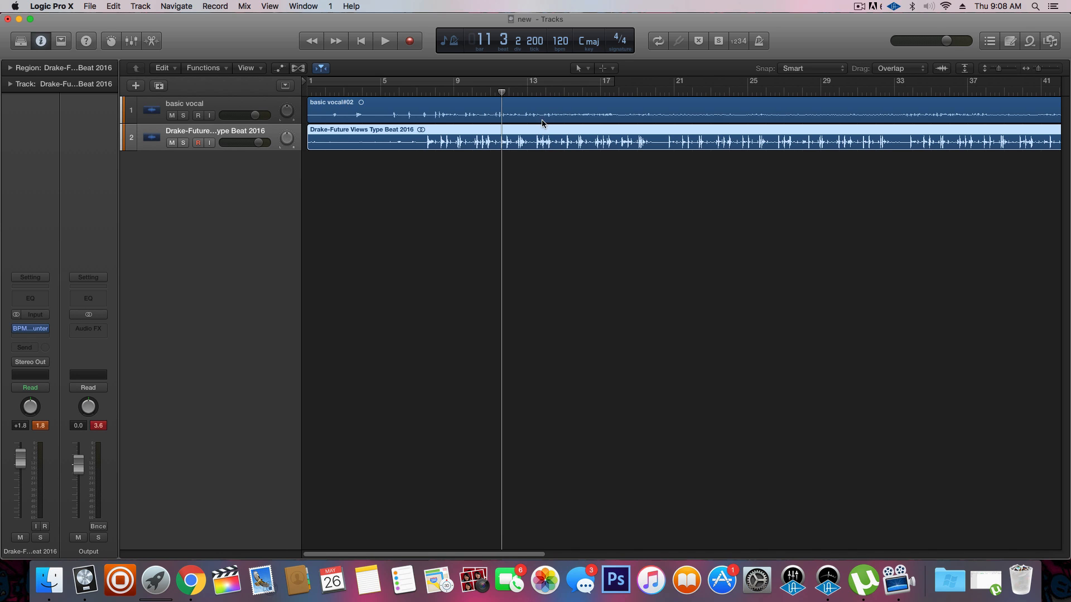
pyautogui.moveTo(510, 86)
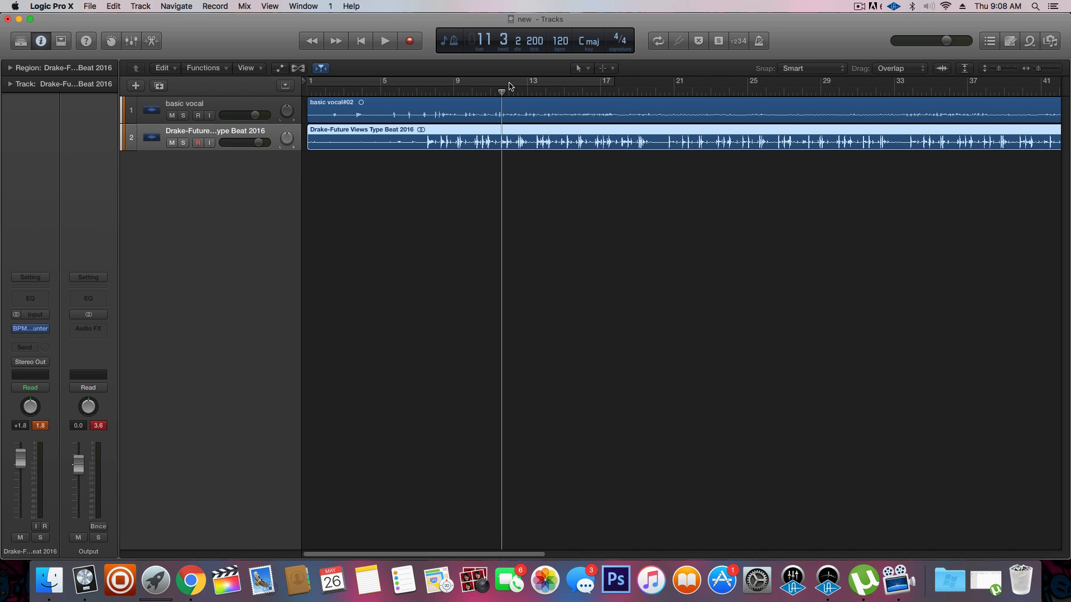
# - Select the basic vocal track to show its Channel EQ, CLA-2A, reverb and Echo chain
pyautogui.click(185, 109)
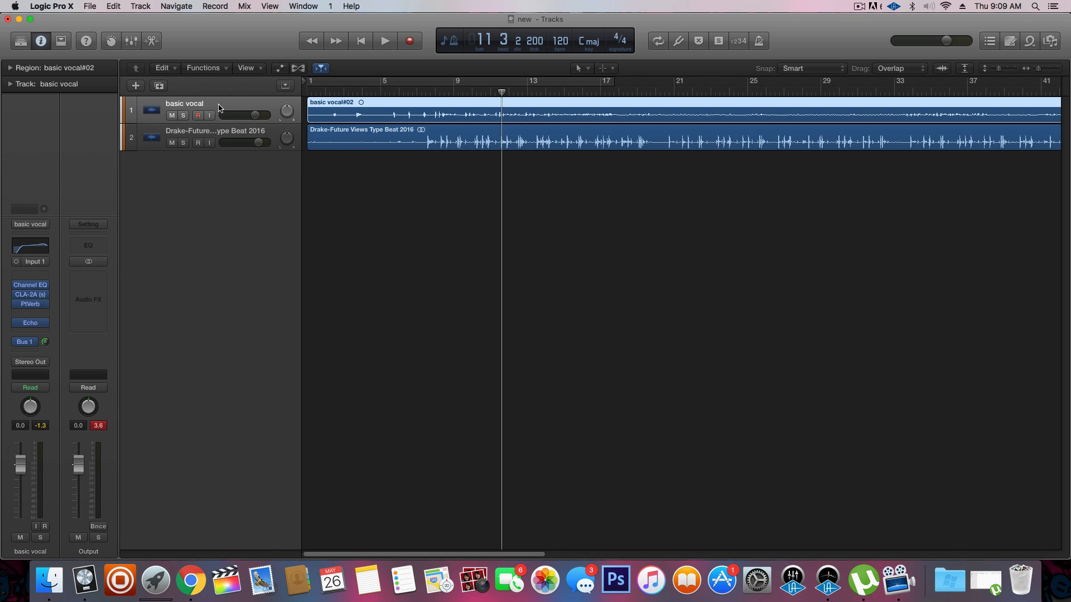
# - Duplicate the basic vocal track so an empty copy sits beneath the original
pyautogui.click(135, 86)
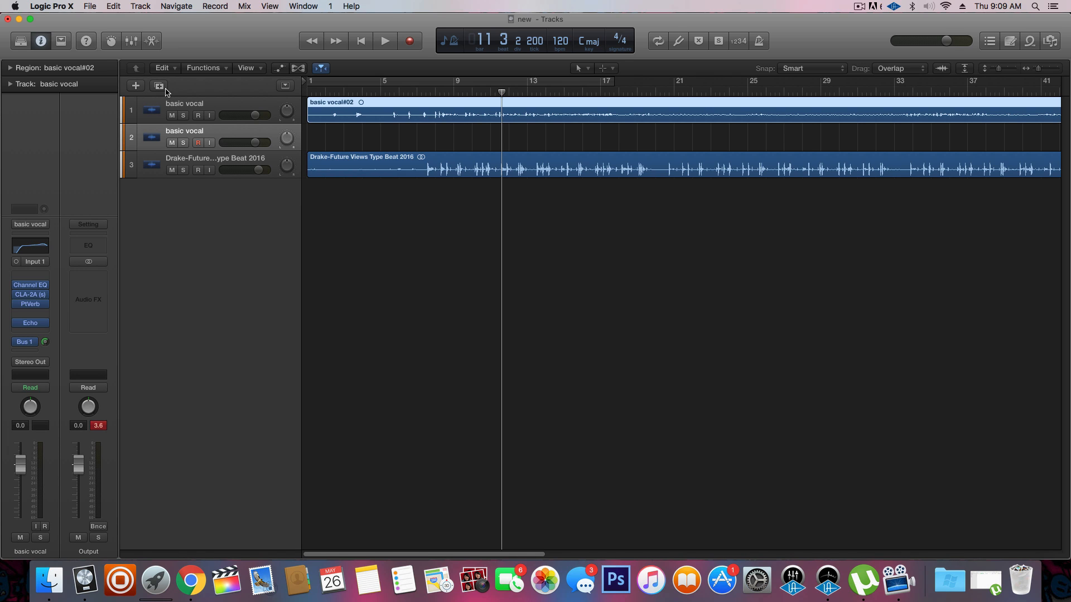
pyautogui.moveTo(159, 86)
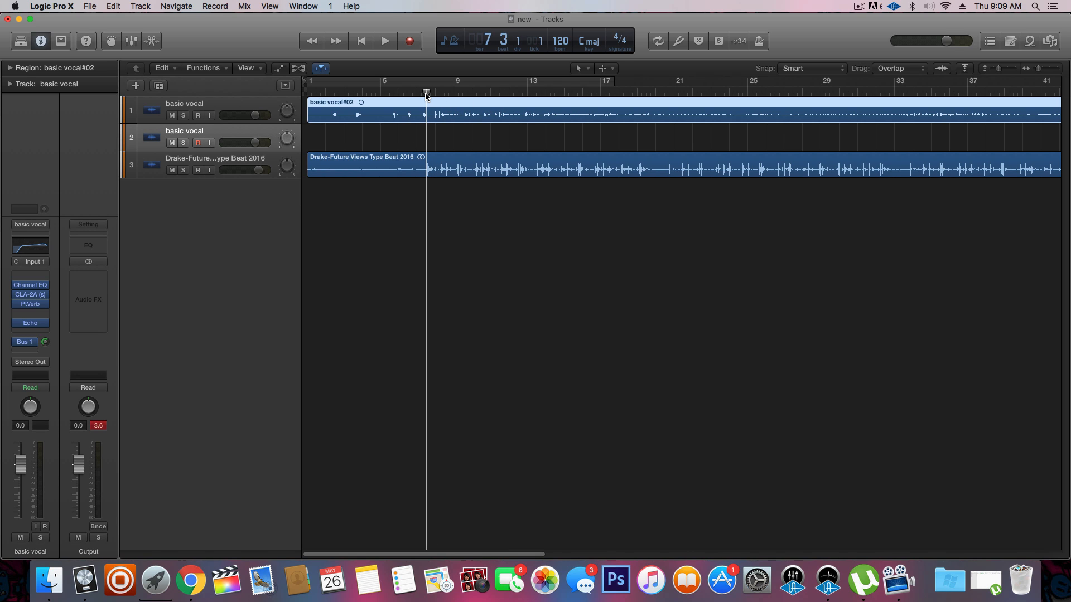
pyautogui.moveTo(1005, 87)
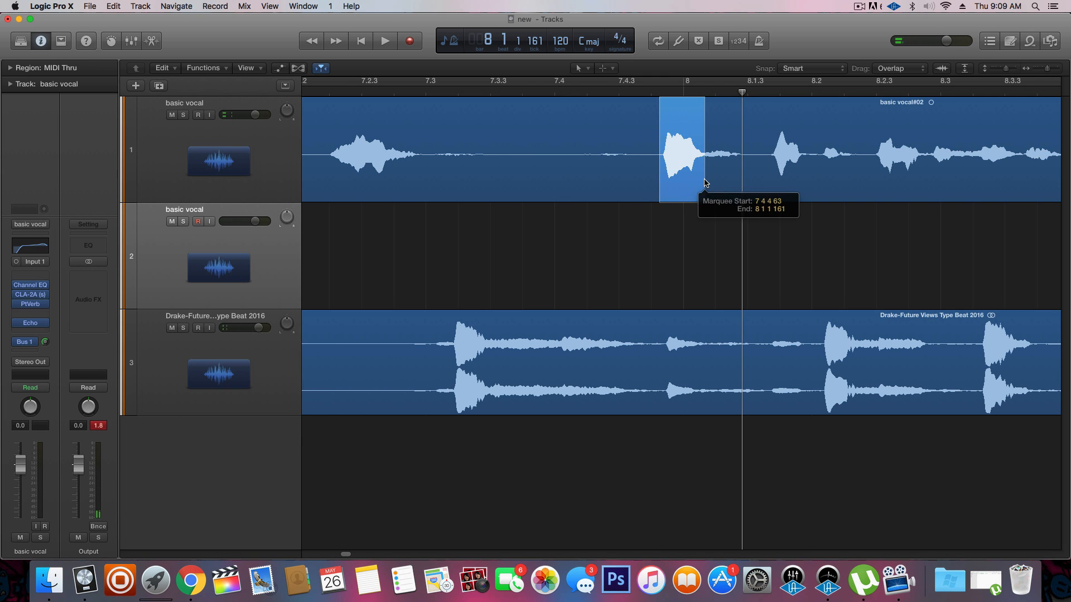
# - Split out the vocal chop at bar 8 and copy it onto the second vocal track
pyautogui.rightClick(682, 151)
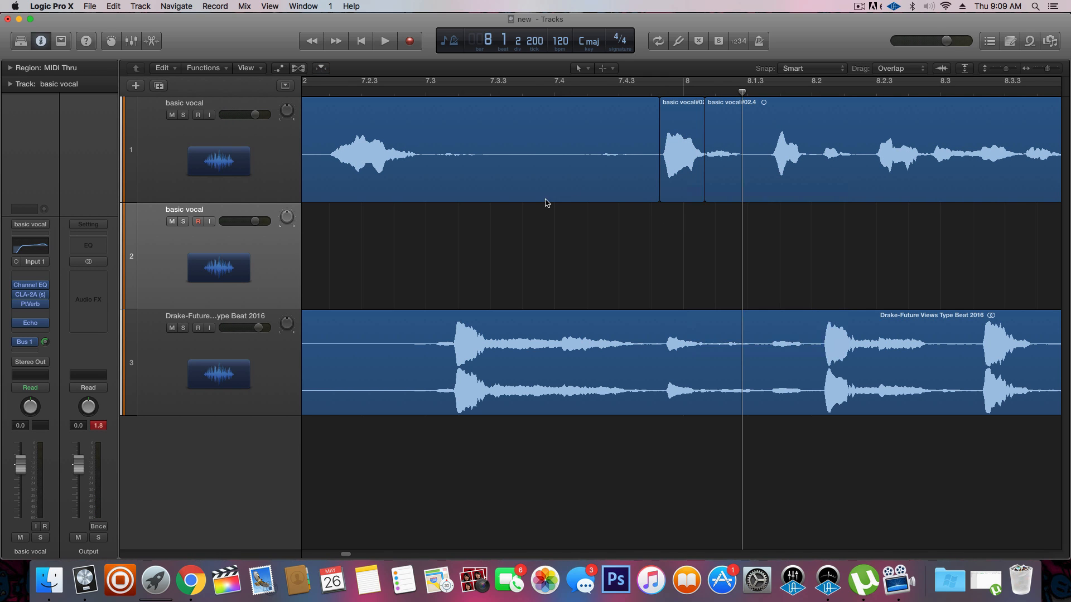
pyautogui.click(555, 92)
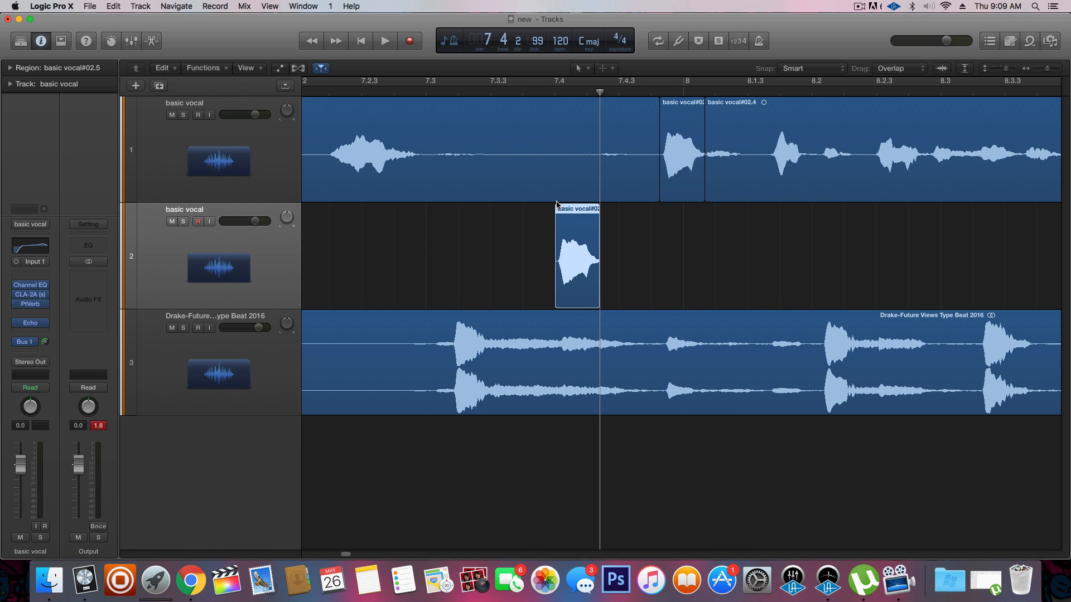
pyautogui.moveTo(356, 96)
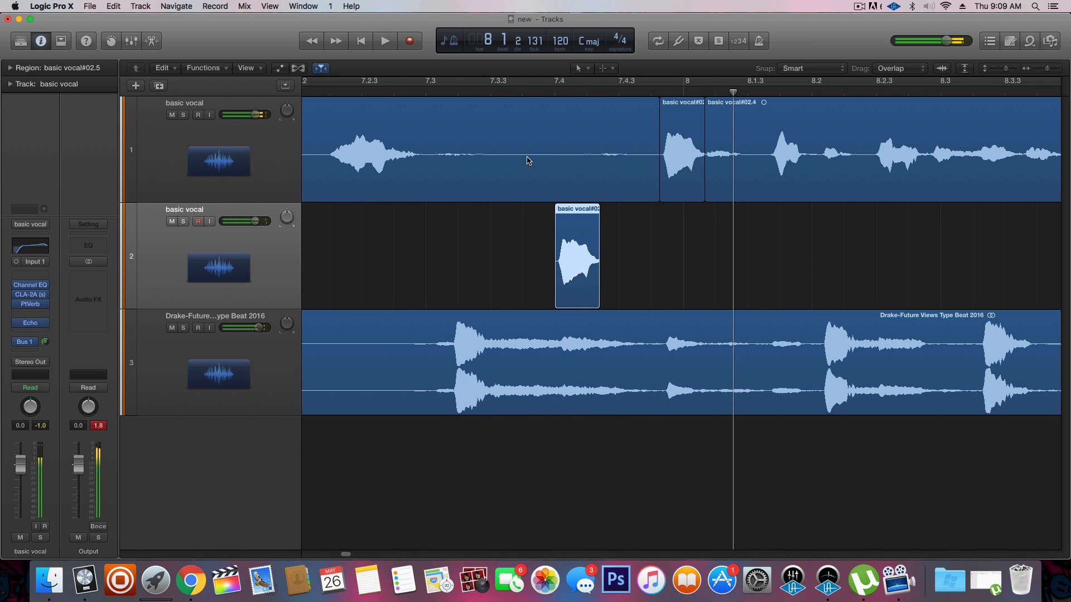
# - Place further chop copies on track 2 around 7.4.3 and 8.2.3 for the stutter
pyautogui.click(618, 93)
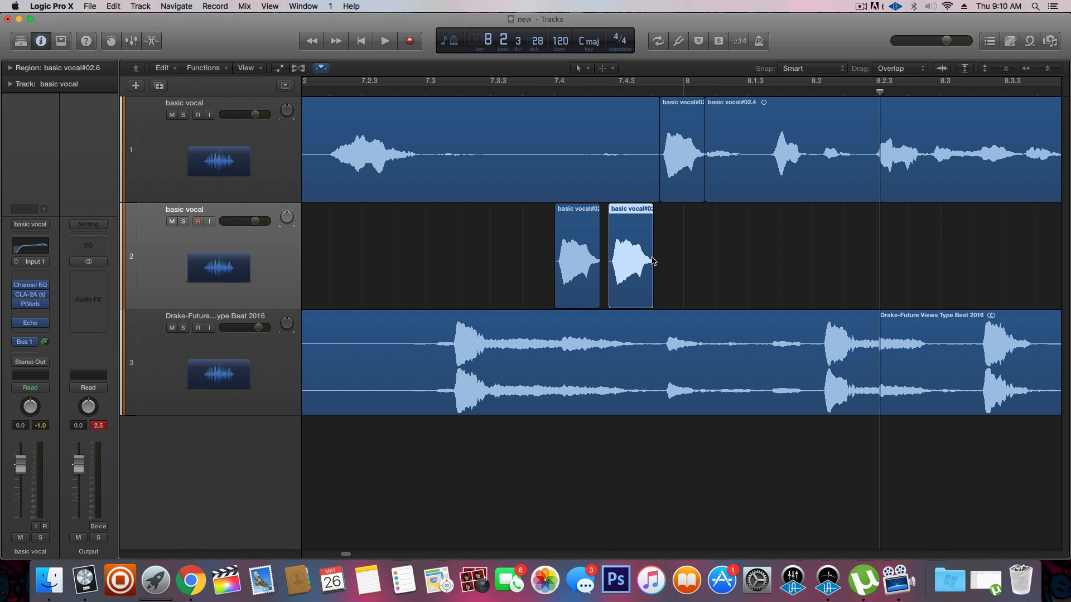
pyautogui.moveTo(650, 257); pyautogui.dragTo(628, 257)
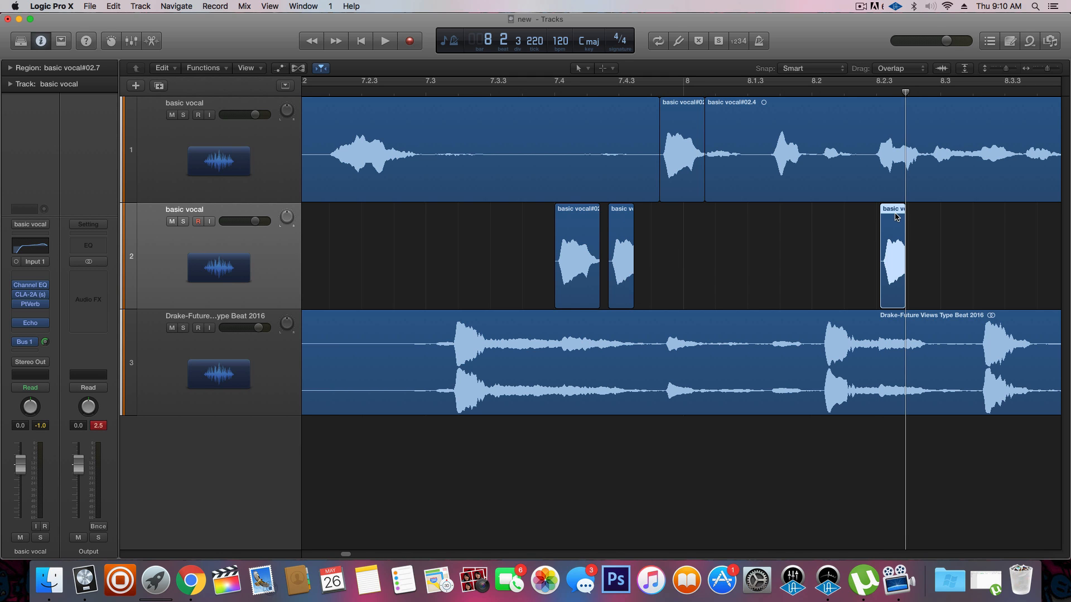
pyautogui.moveTo(893, 257); pyautogui.dragTo(646, 257)
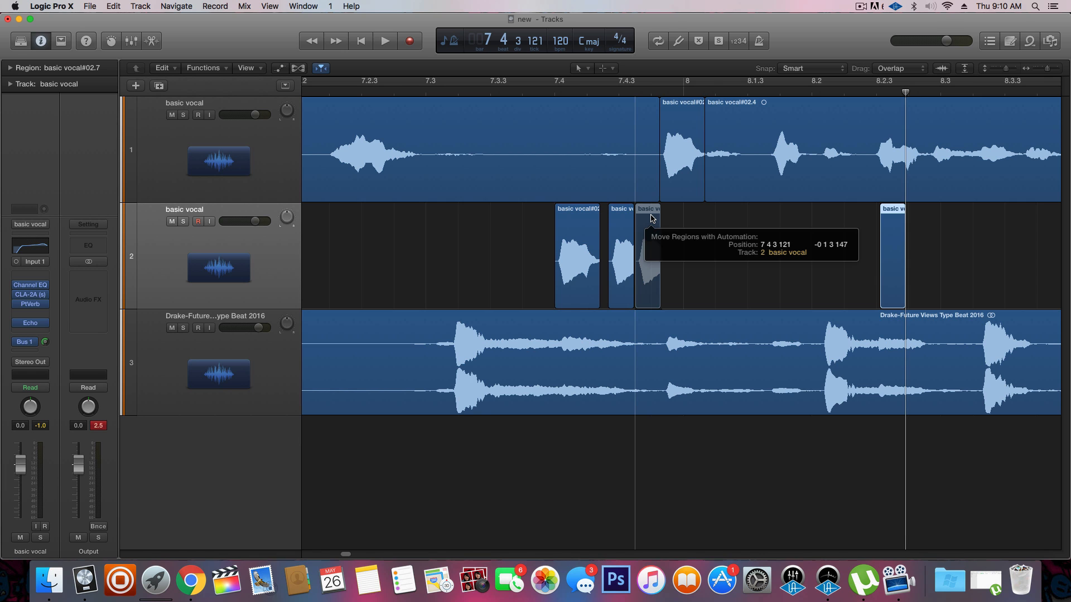